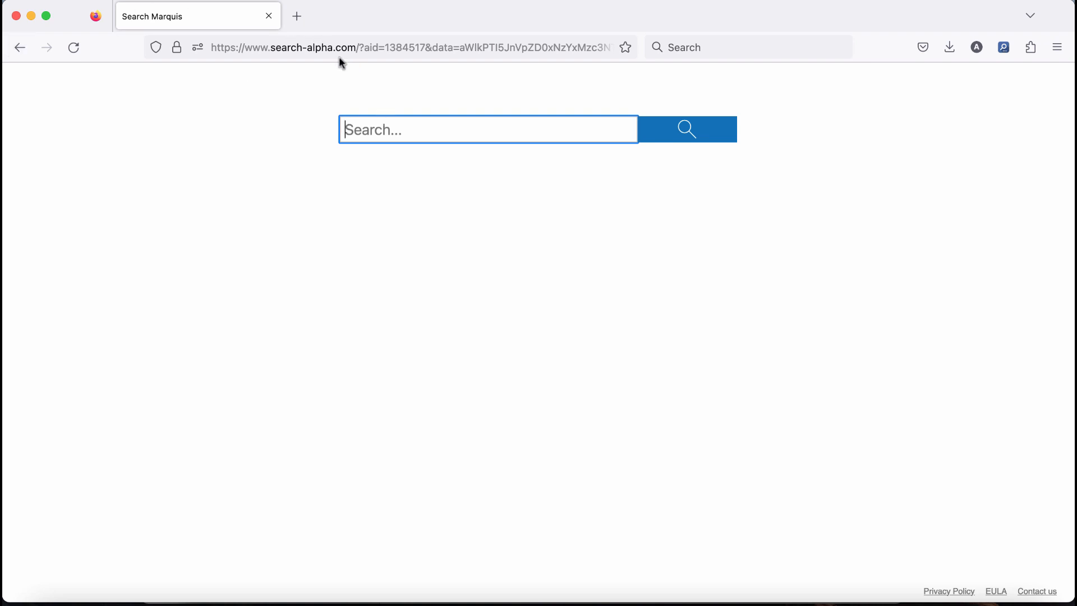
{"action": "mouse_move", "coordinate": [414, 120]}
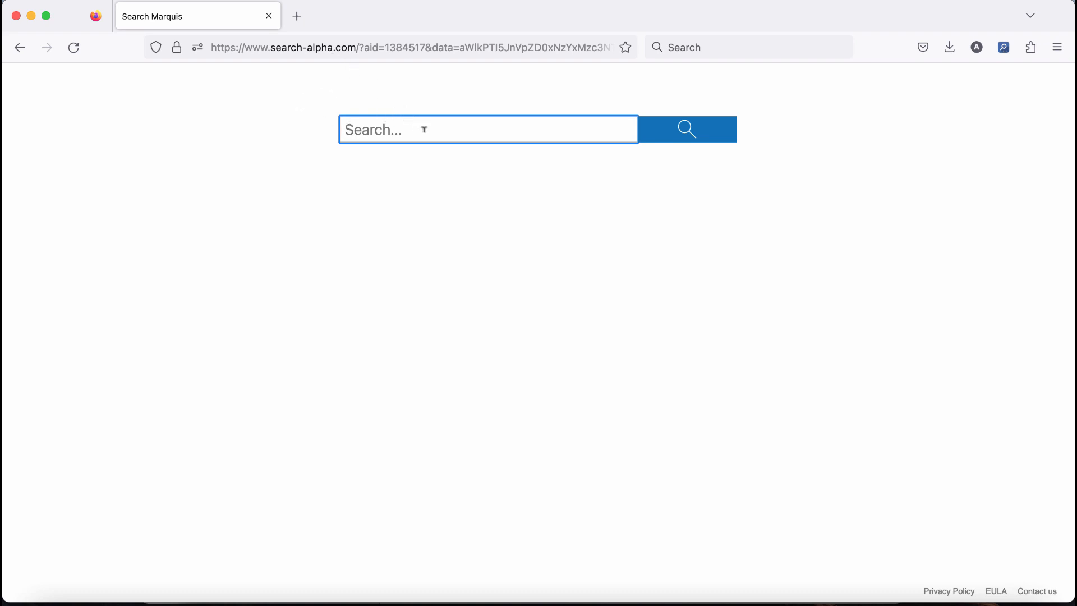
Search 'iphone' on the Search Marquis page and watch it redirect to Bing results
{"action": "type", "text": "car"}
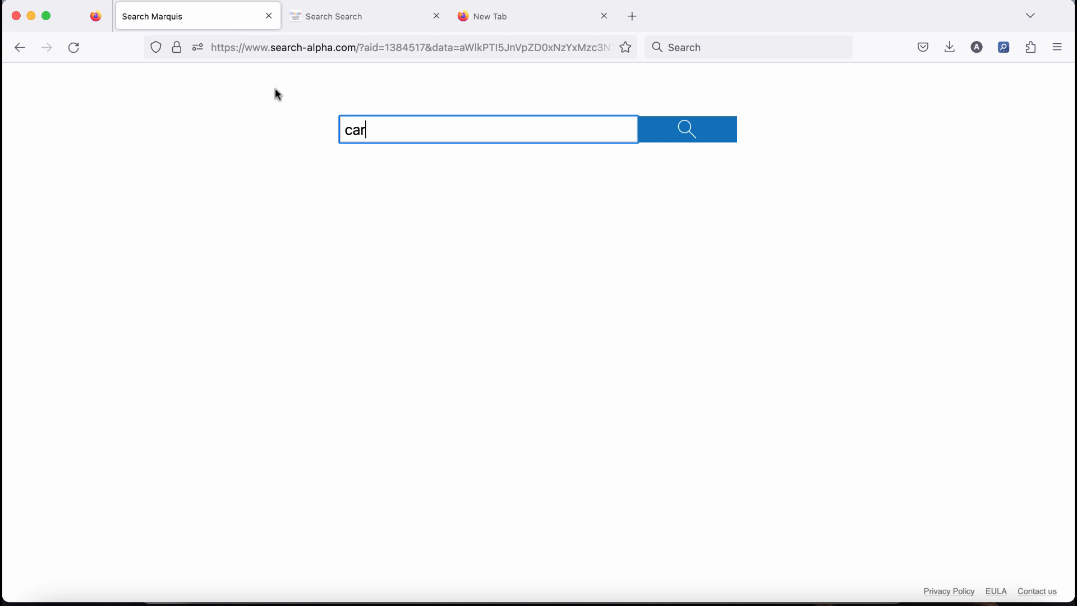
{"action": "type", "text": "iphone"}
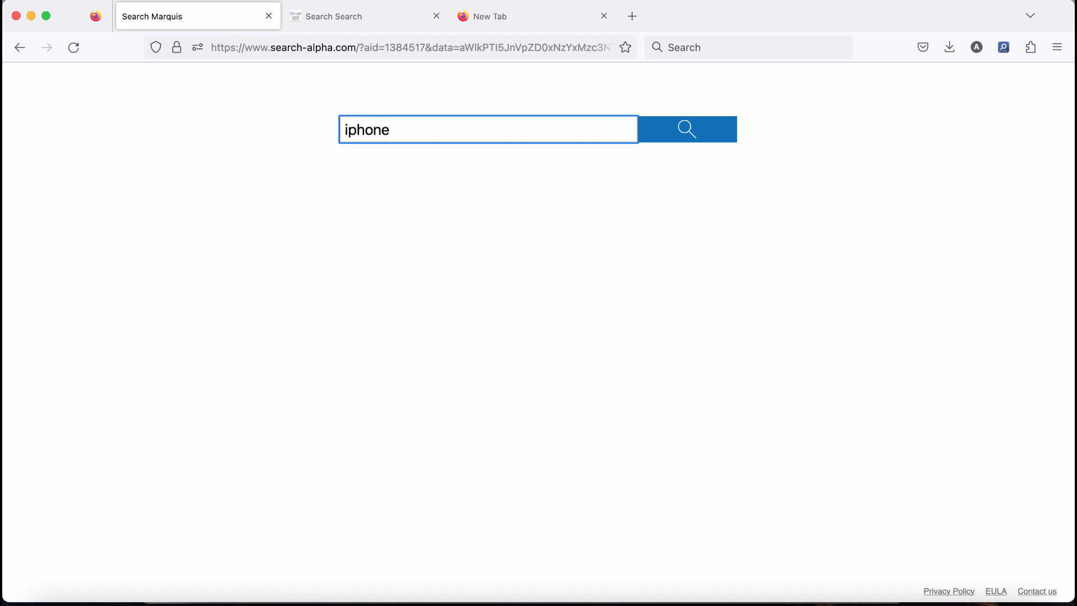
{"action": "left_click", "coordinate": [685, 129]}
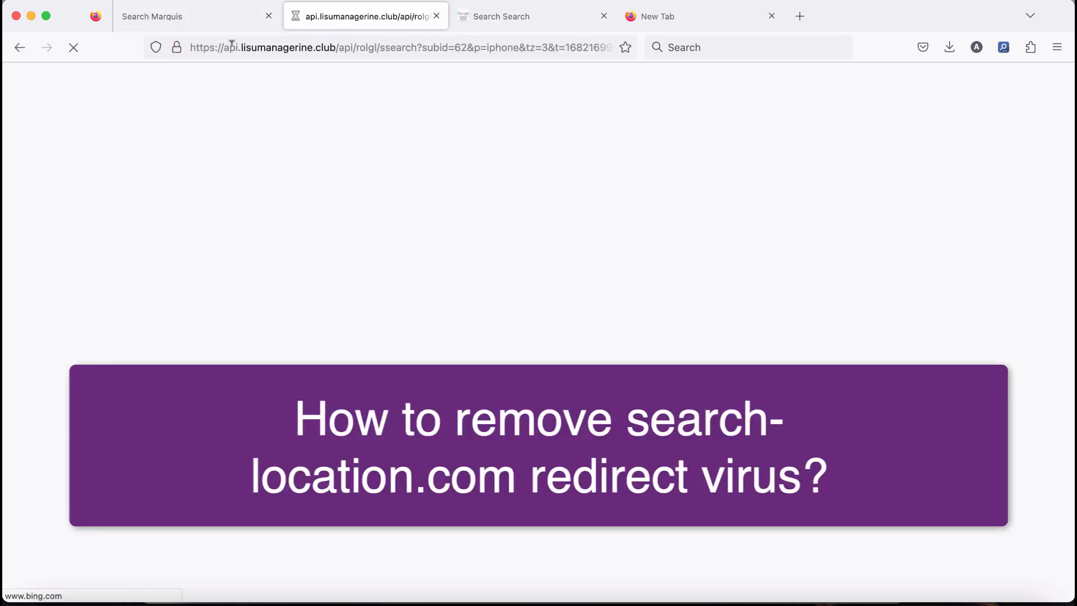
{"action": "type", "text": "search?q=iphone&pid=default2020"}
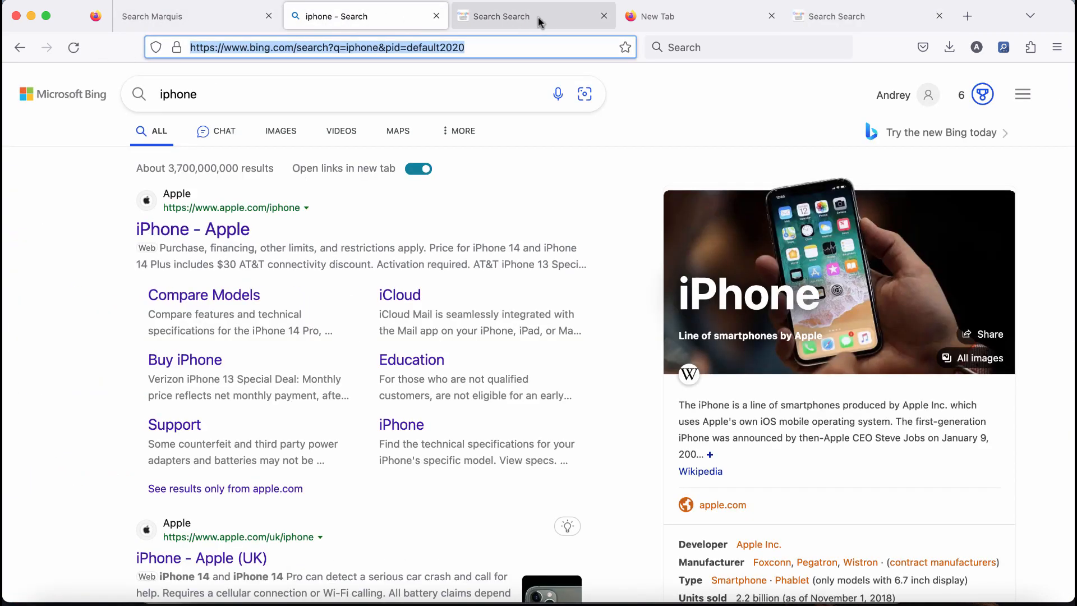
Load a remembered search-location.com history entry, landing on nearbyme.io results for 'asdfasdfa'
{"action": "left_click", "coordinate": [198, 16]}
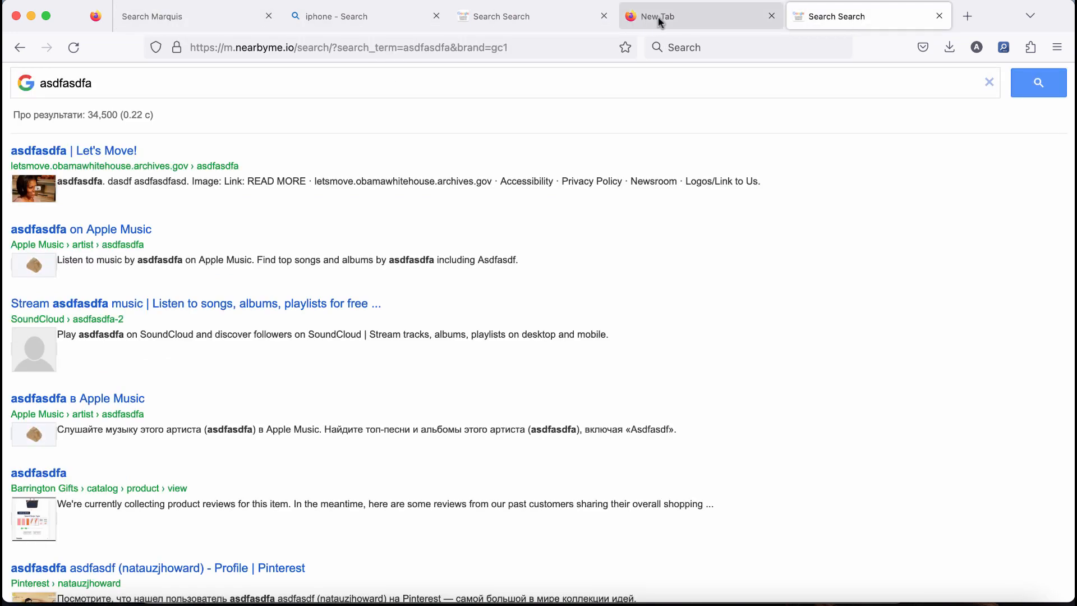
{"action": "type", "text": "sa"}
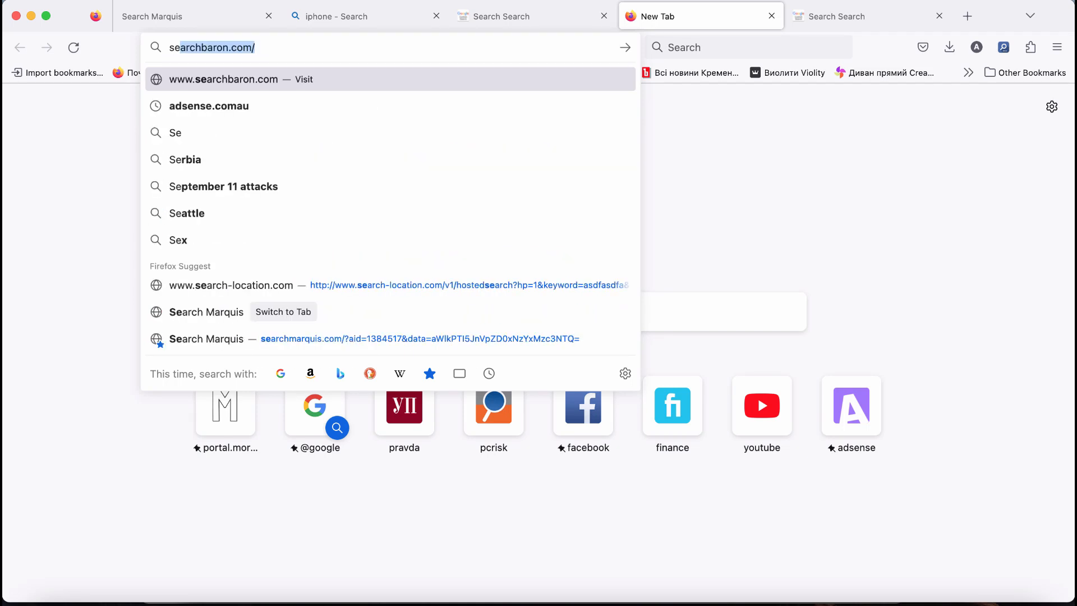
{"action": "type", "text": "seach-lo"}
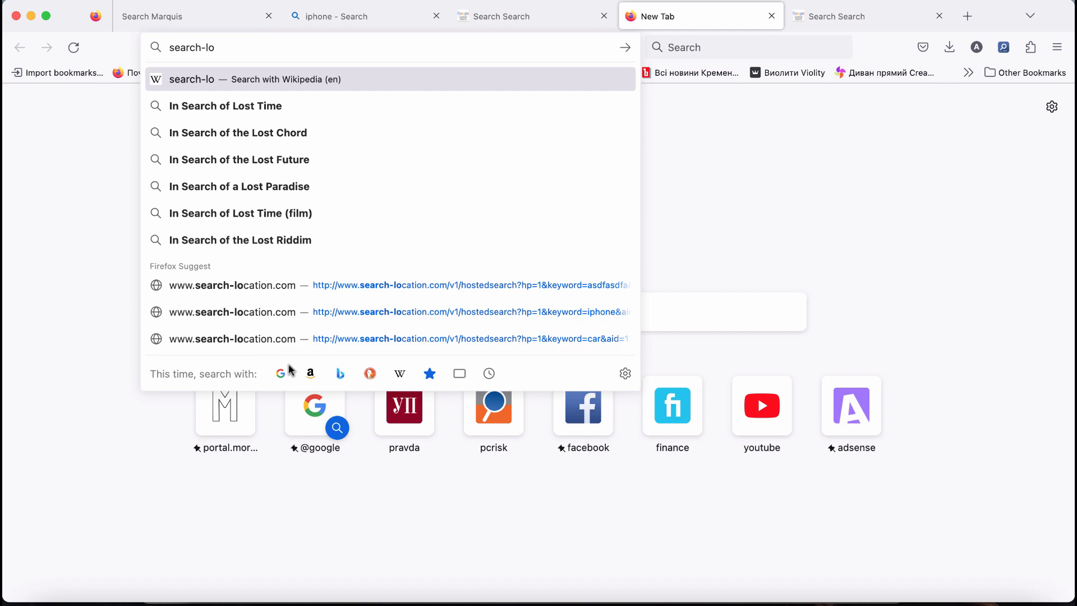
{"action": "left_click", "coordinate": [172, 15]}
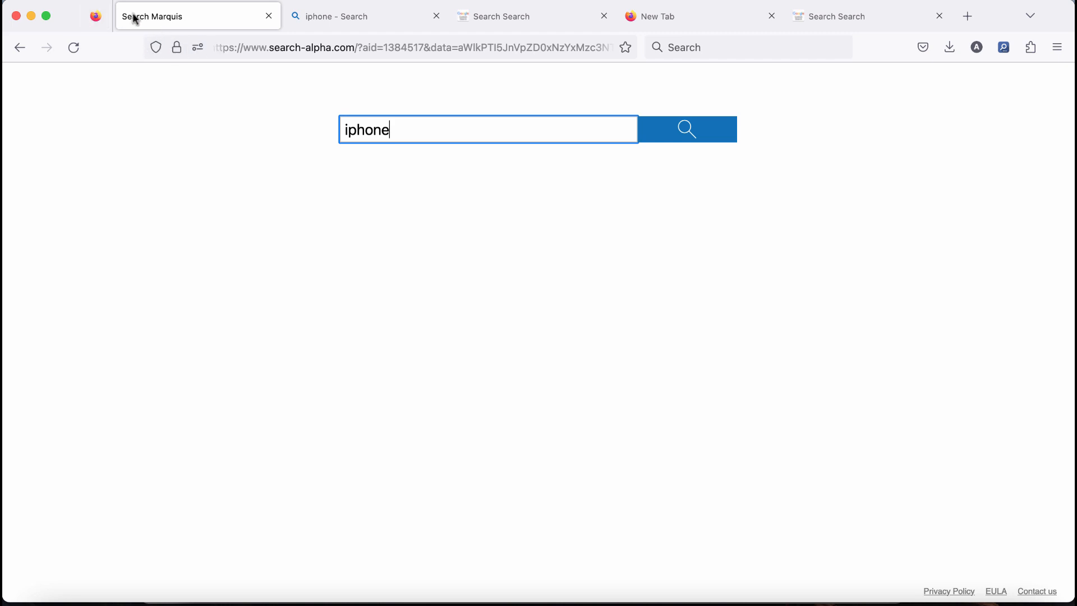
{"action": "mouse_move", "coordinate": [462, 251]}
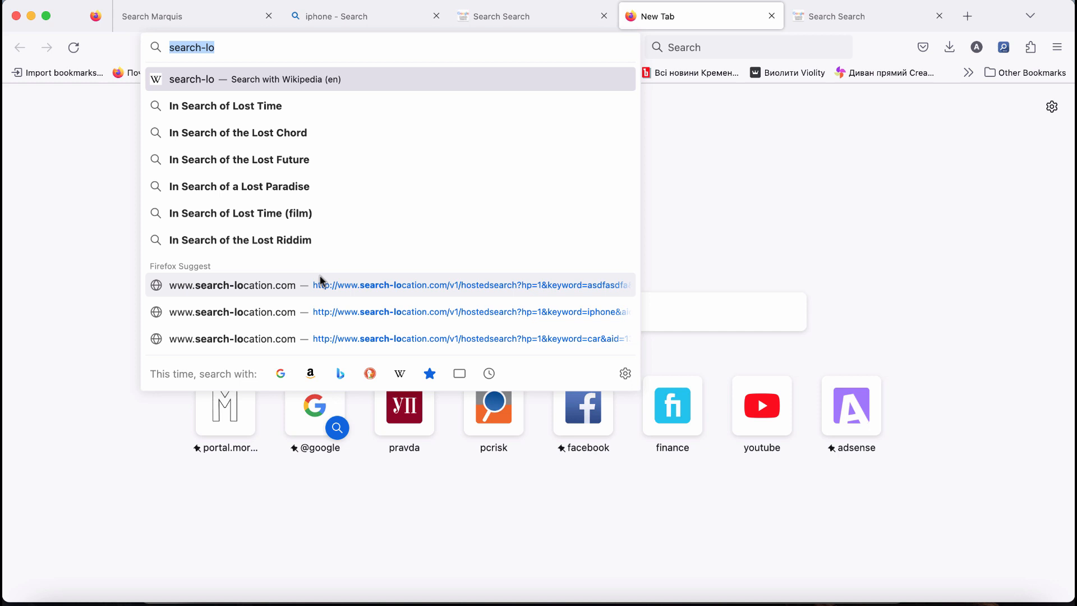
{"action": "mouse_move", "coordinate": [505, 174]}
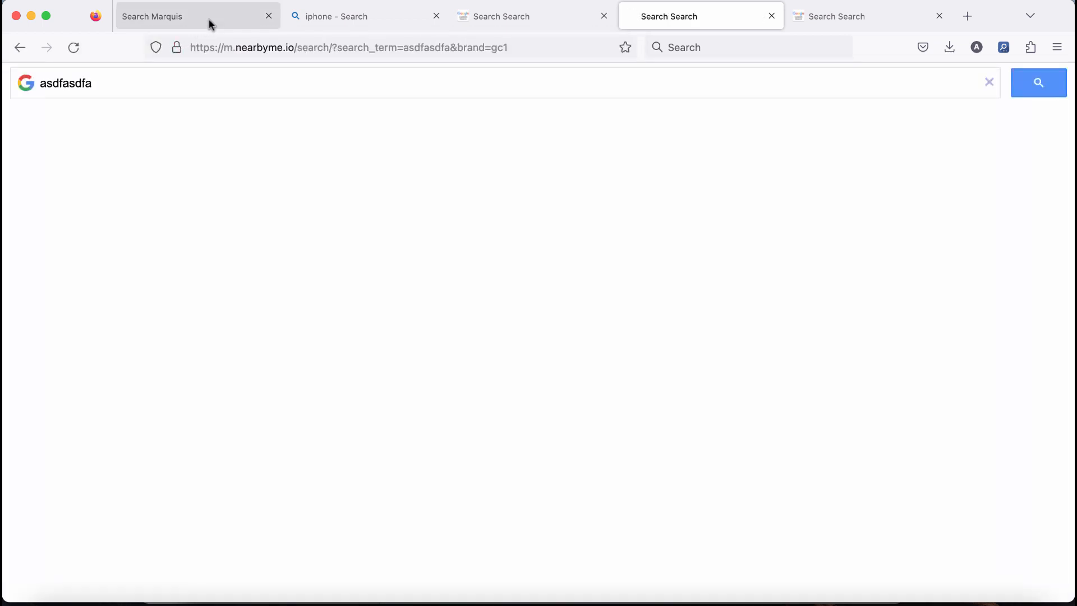
Return to the Search Marquis tab and select its search field containing 'iphone'
{"action": "left_click", "coordinate": [193, 15]}
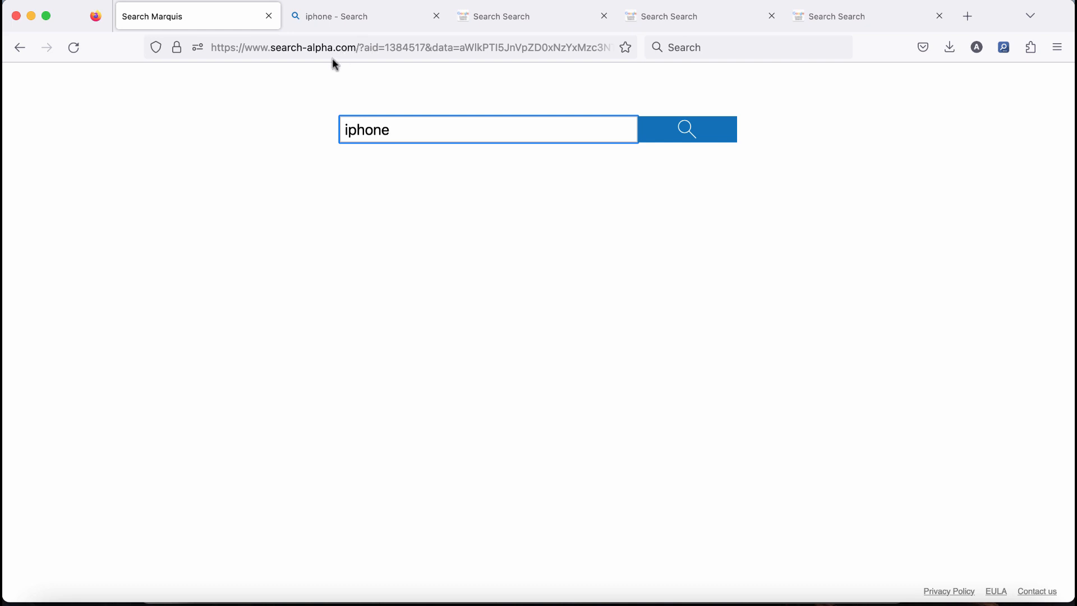
{"action": "left_click", "coordinate": [487, 129]}
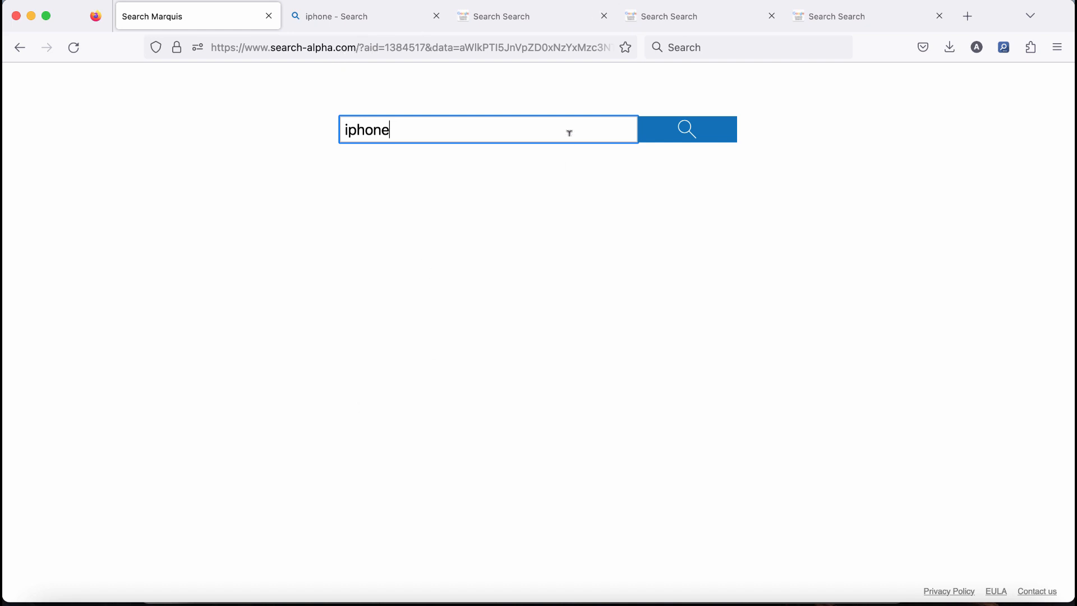
{"action": "mouse_move", "coordinate": [261, 273]}
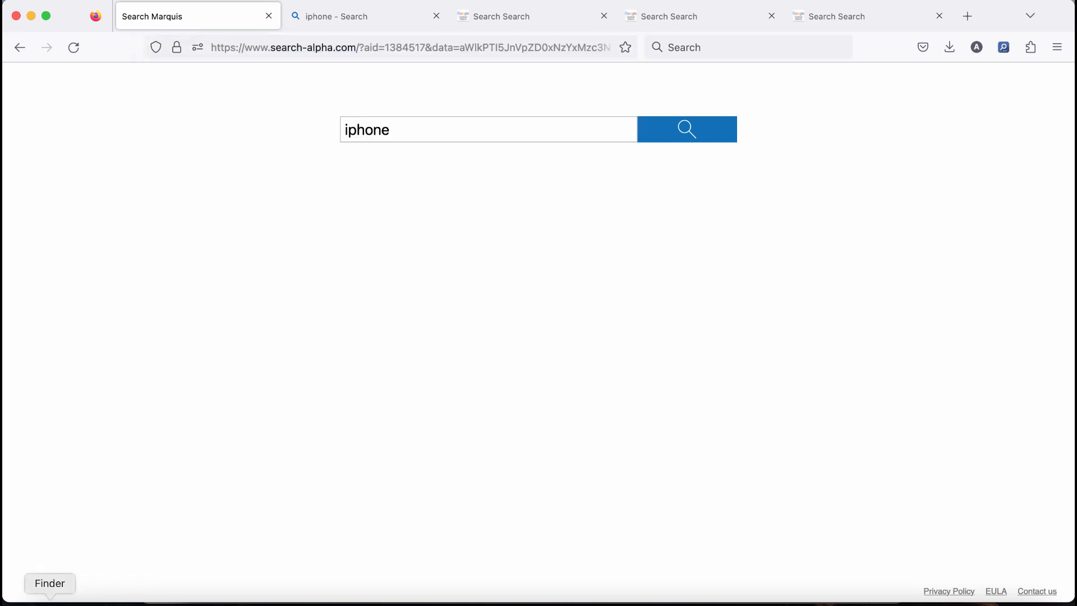
Open the Applications folder in Finder and scroll through the installed apps
{"action": "left_click", "coordinate": [49, 583]}
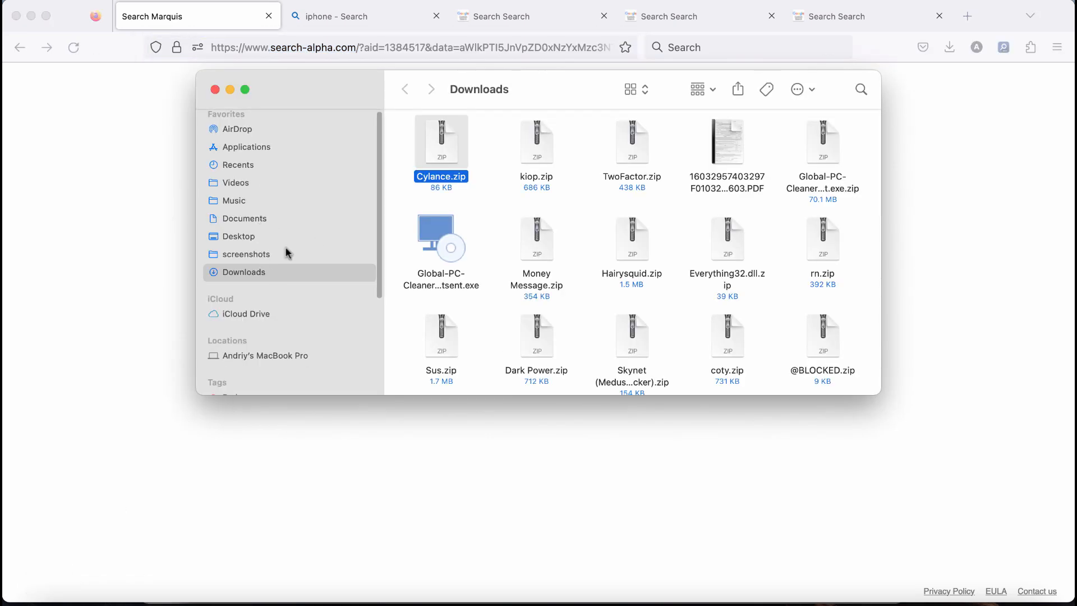
{"action": "left_click", "coordinate": [247, 146]}
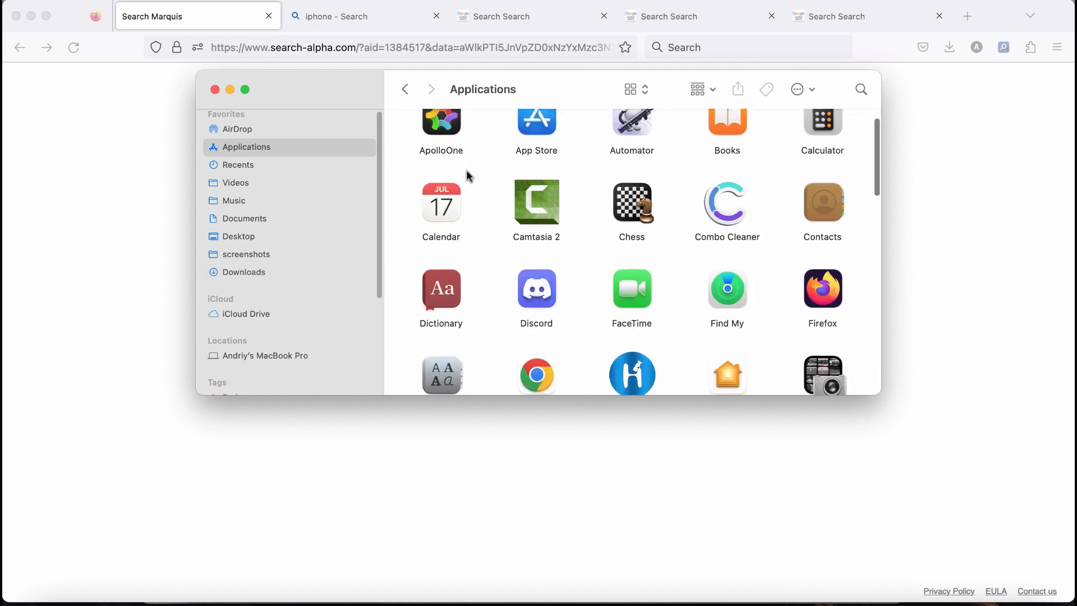
{"action": "scroll", "scroll_direction": "down", "scroll_amount": 3}
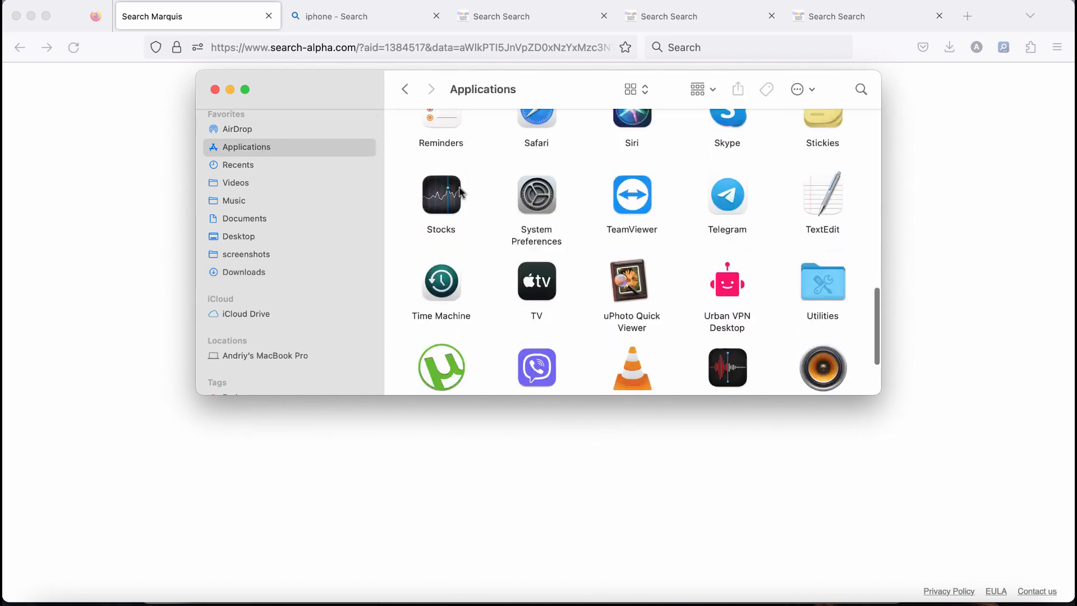
{"action": "scroll", "scroll_direction": "down", "scroll_amount": 3}
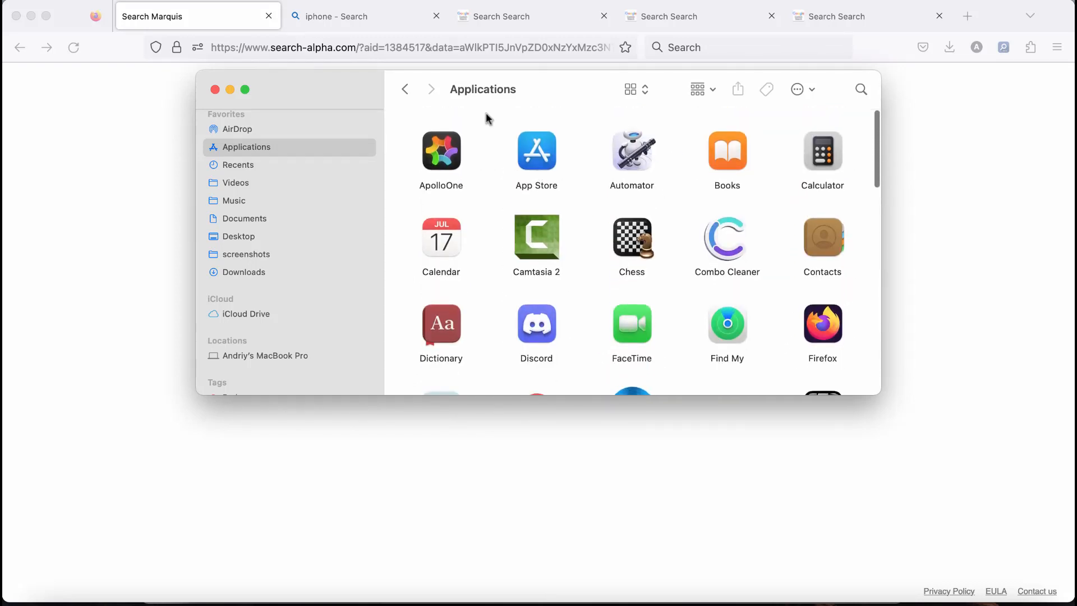
{"action": "mouse_move", "coordinate": [563, 209]}
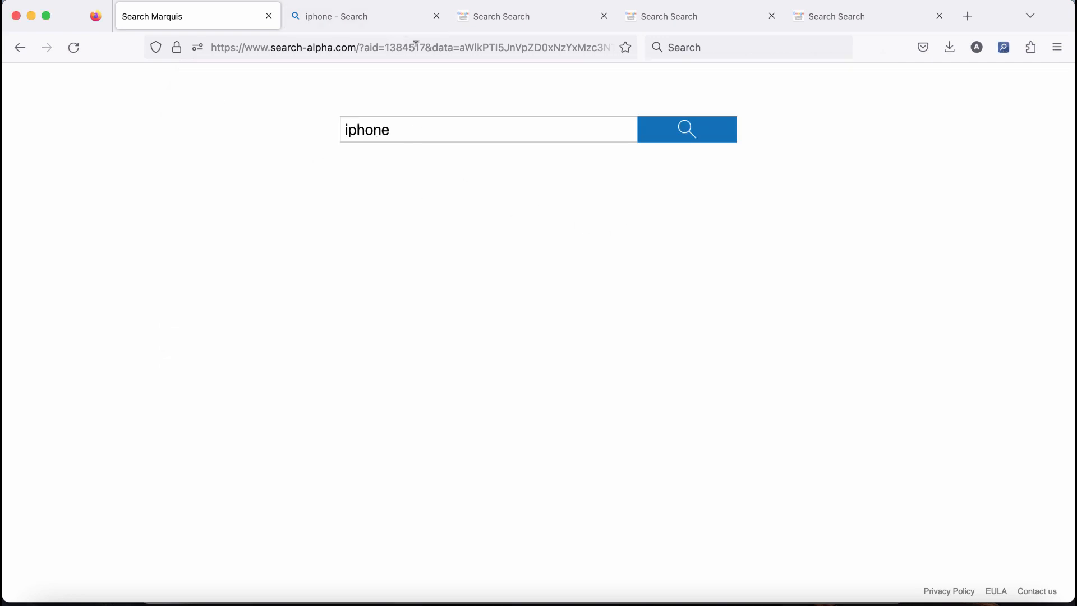
Load combocleaner.com in the third tab from the address-bar suggestions and launch Combo Cleaner
{"action": "left_click", "coordinate": [533, 16]}
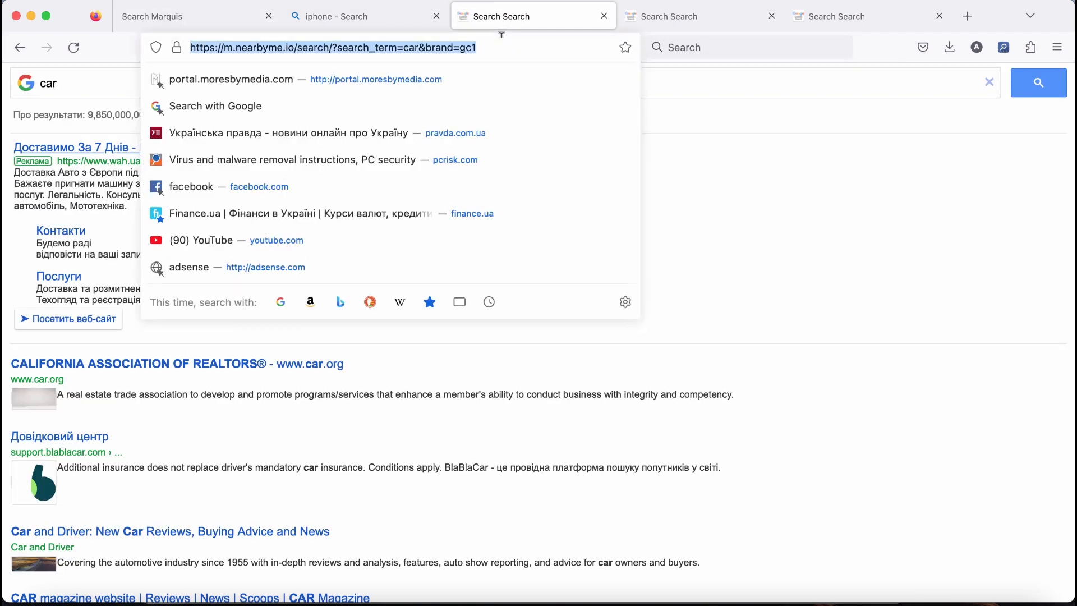
{"action": "type", "text": "co"}
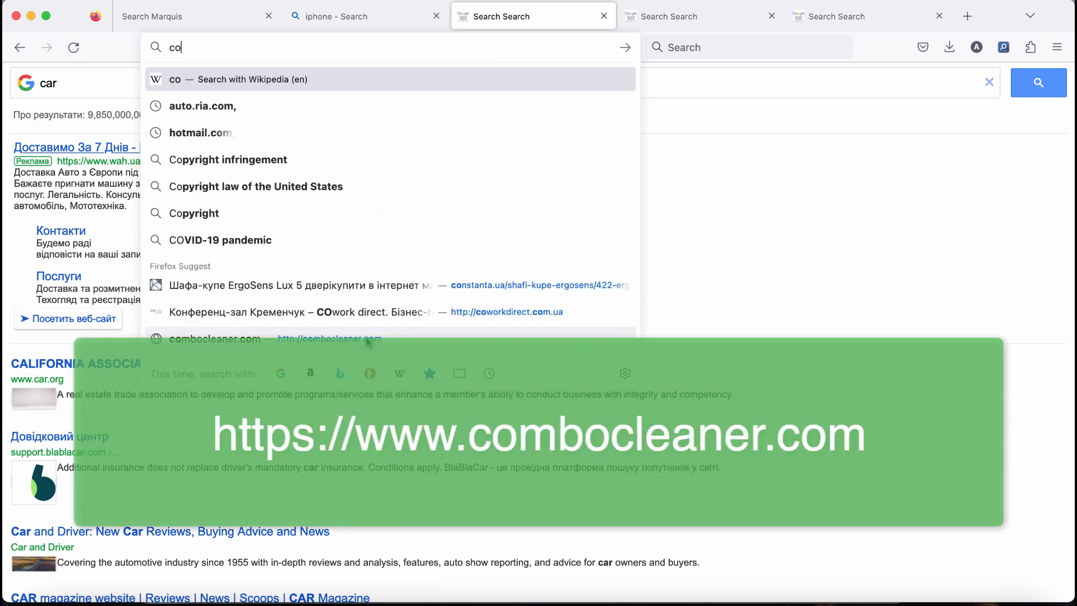
{"action": "left_click", "coordinate": [214, 337]}
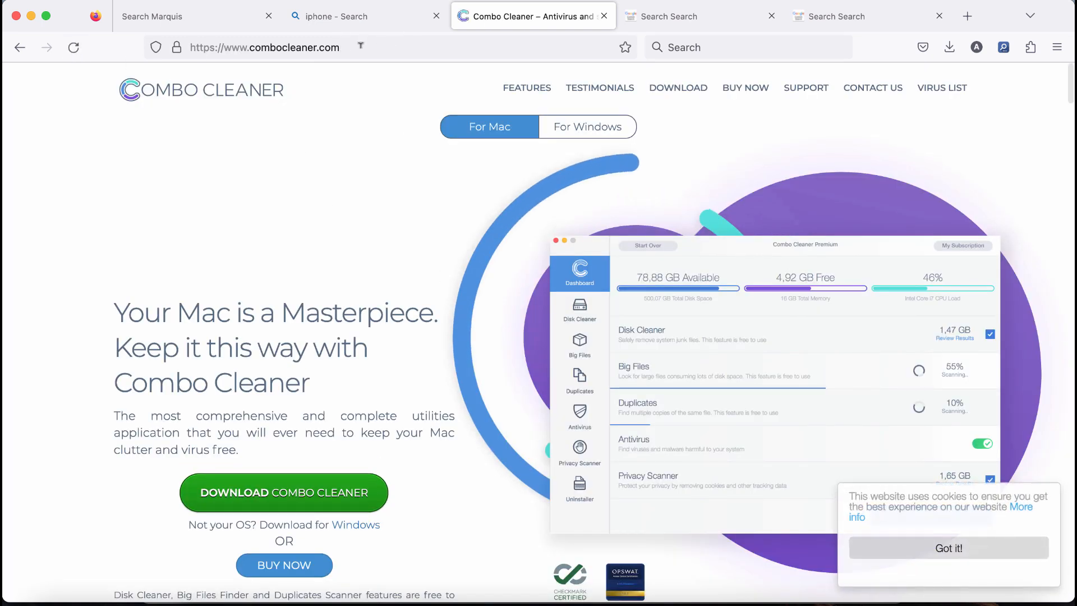
{"action": "left_click", "coordinate": [282, 492]}
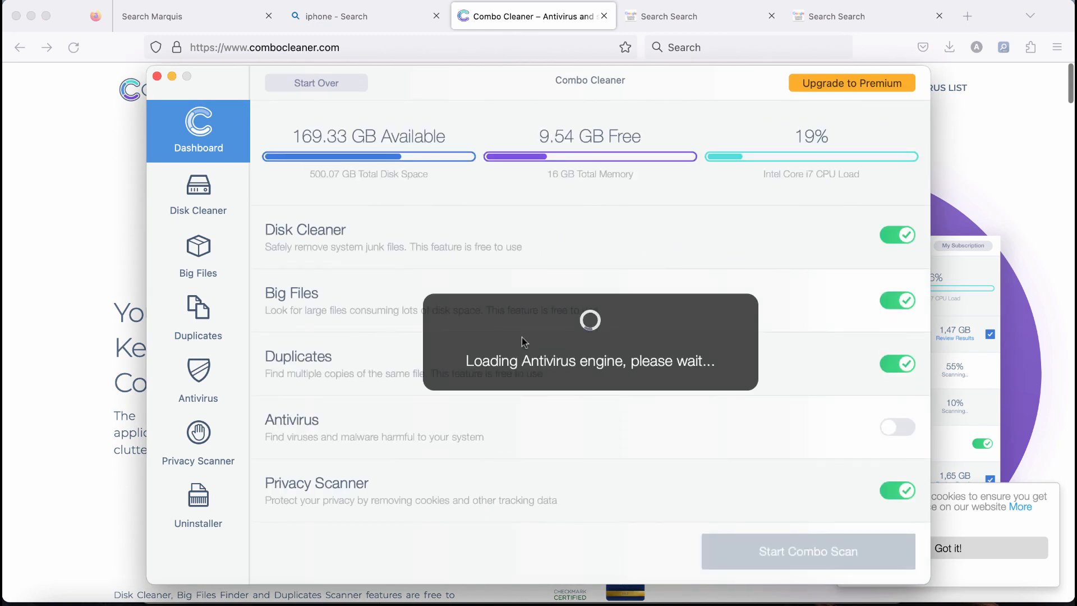
{"action": "mouse_move", "coordinate": [653, 238]}
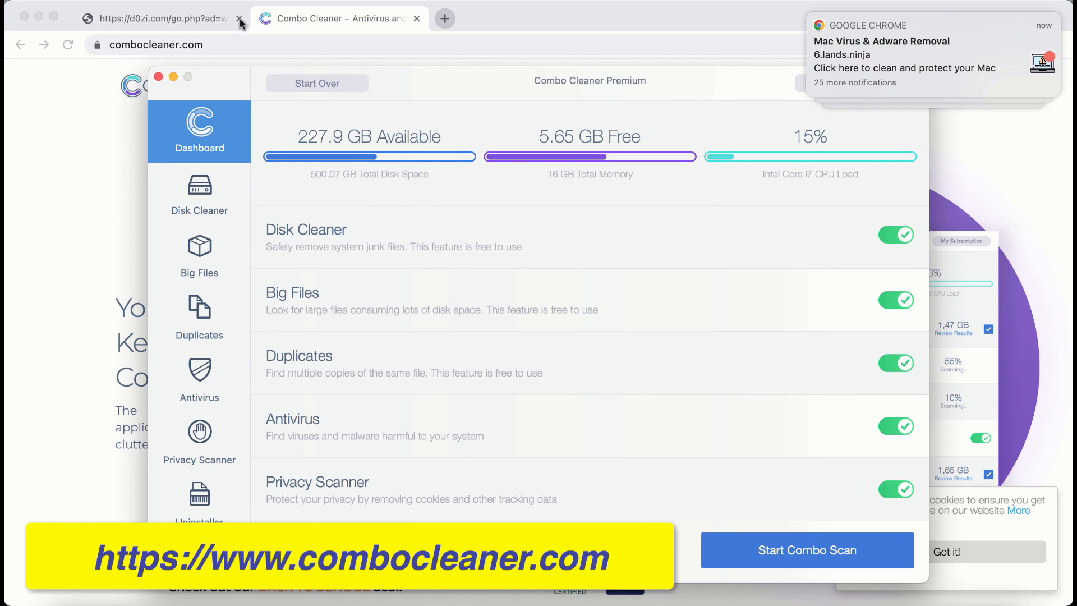
Close the suspicious d0zi.com redirect tab while the antivirus engine loads
{"action": "left_click", "coordinate": [240, 19]}
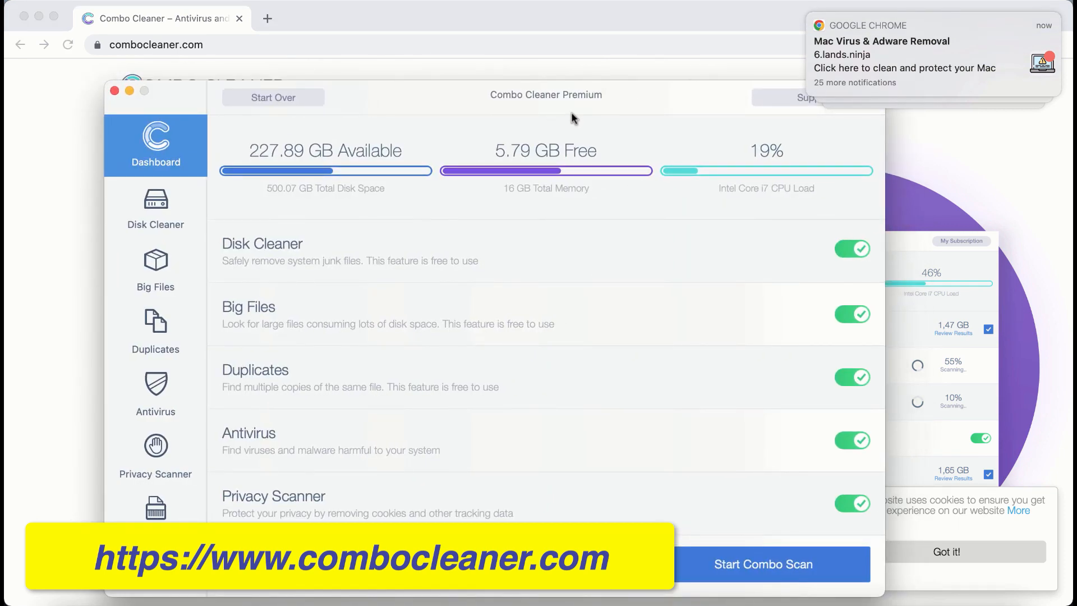
{"action": "mouse_move", "coordinate": [530, 416]}
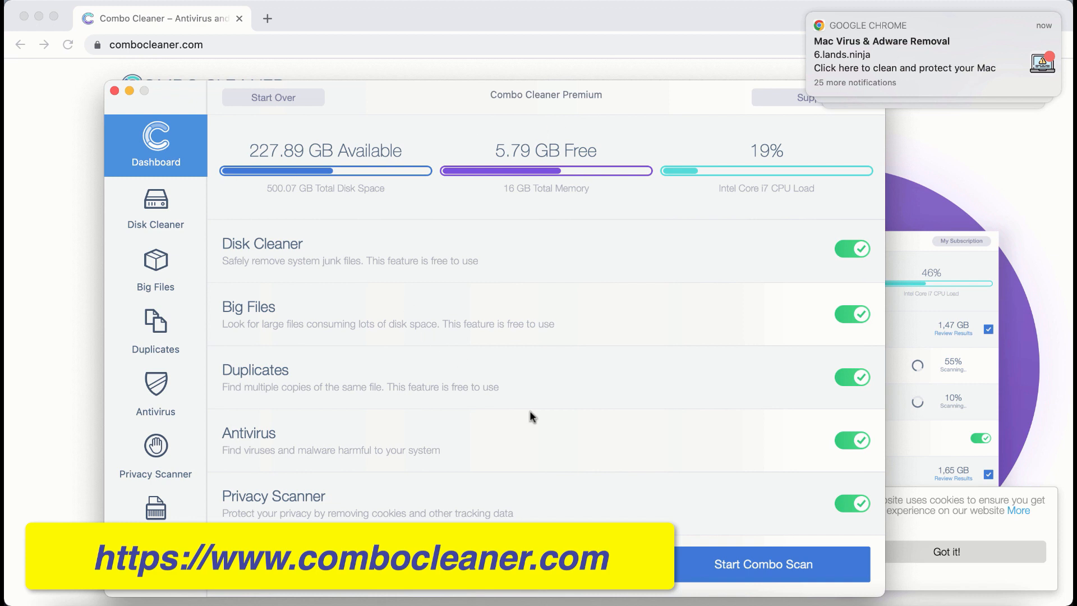
Start the Combo Scan and follow the Big Files and Duplicates scan progress
{"action": "left_click", "coordinate": [762, 563]}
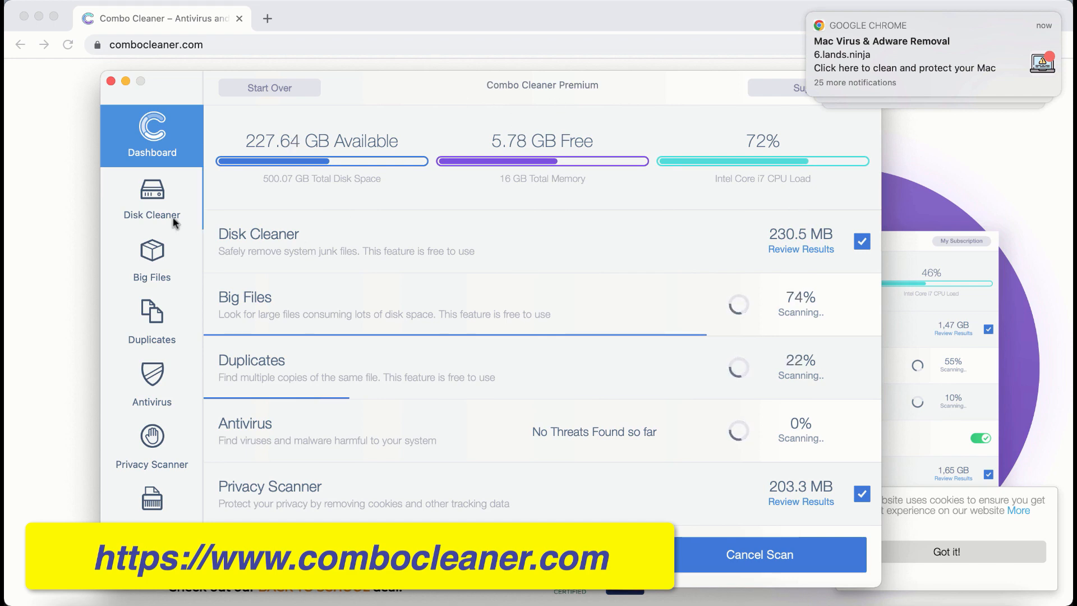
{"action": "left_click", "coordinate": [151, 259]}
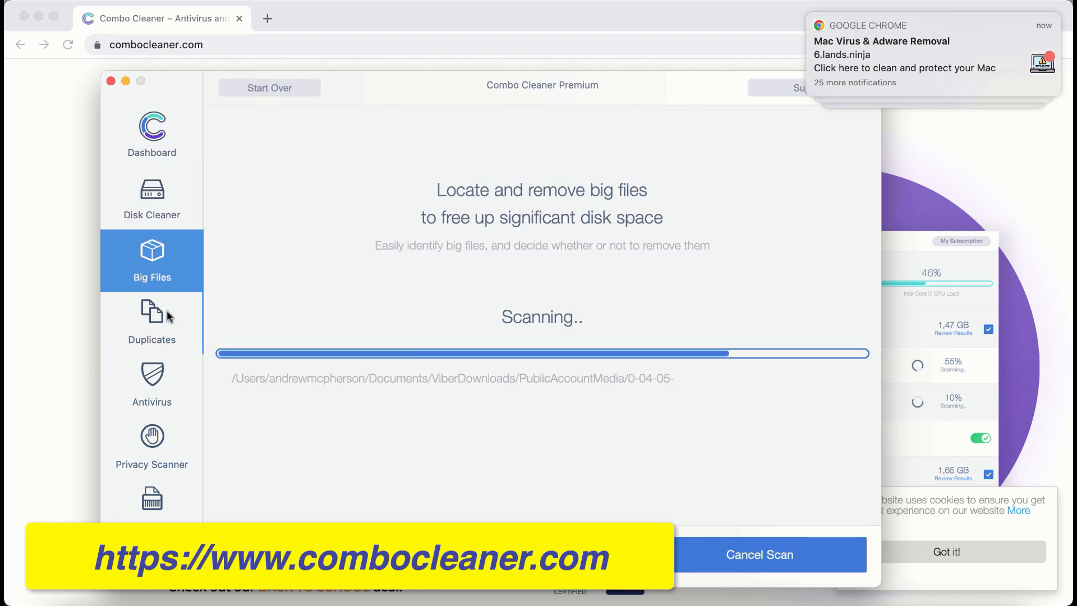
{"action": "left_click", "coordinate": [151, 323]}
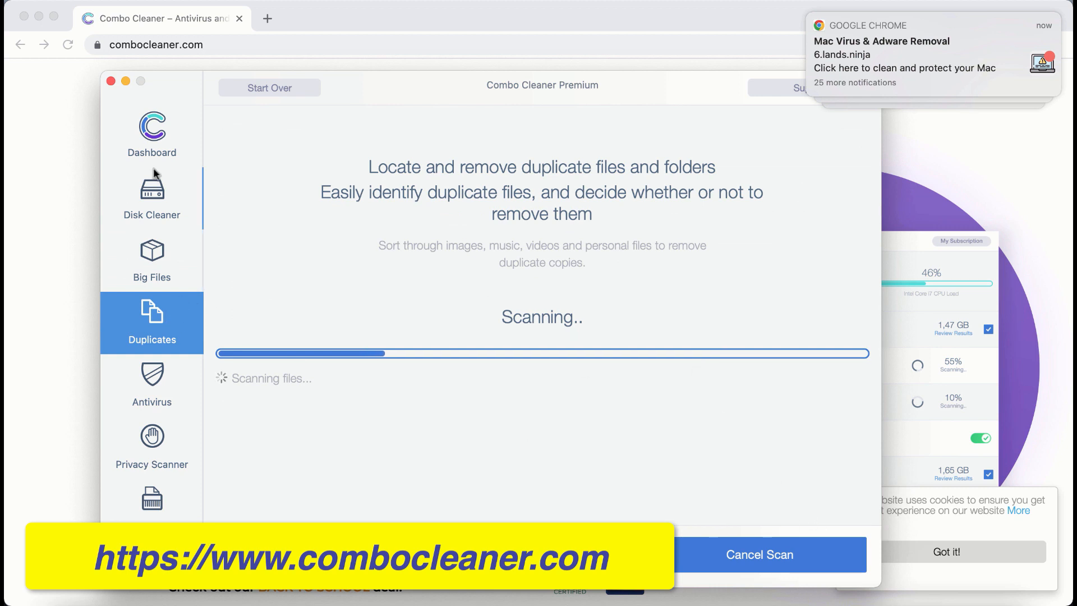
{"action": "left_click", "coordinate": [151, 260]}
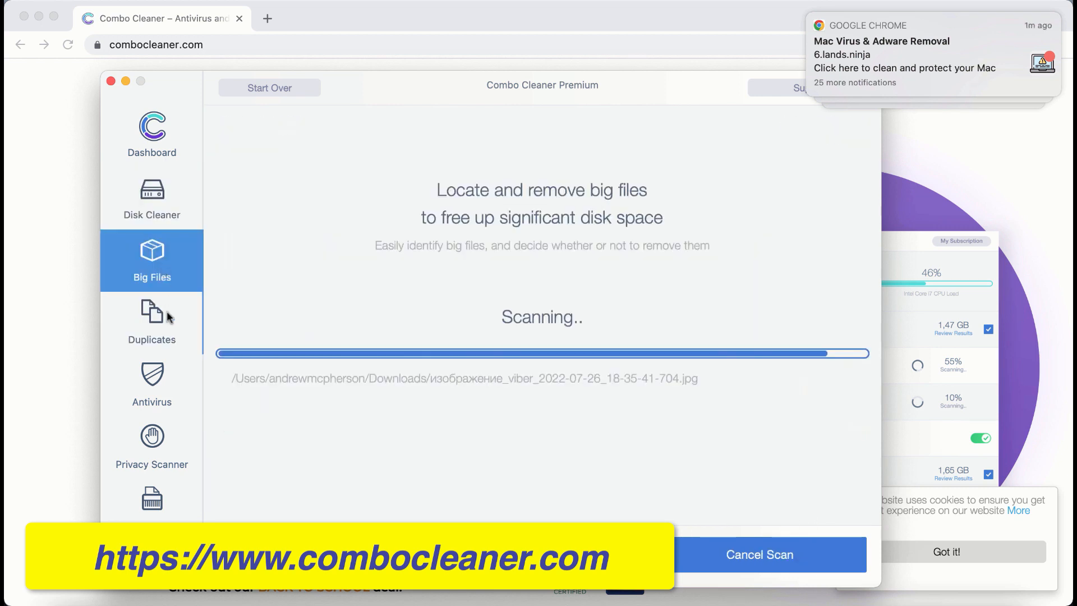
Review junk and large file results, then view the antivirus scan showing 2 threats
{"action": "left_click", "coordinate": [150, 199]}
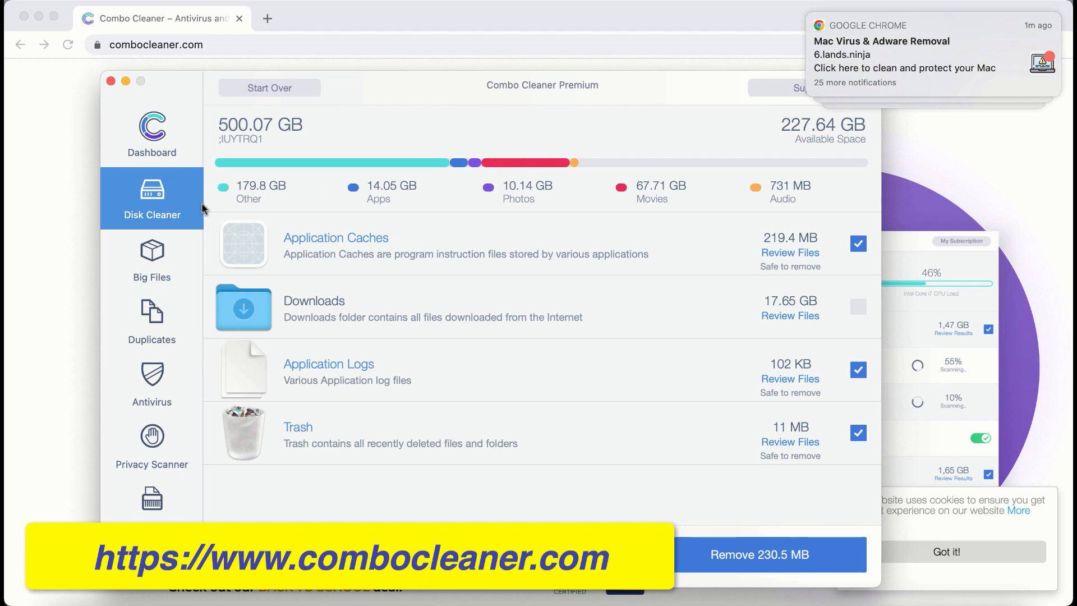
{"action": "left_click", "coordinate": [152, 261]}
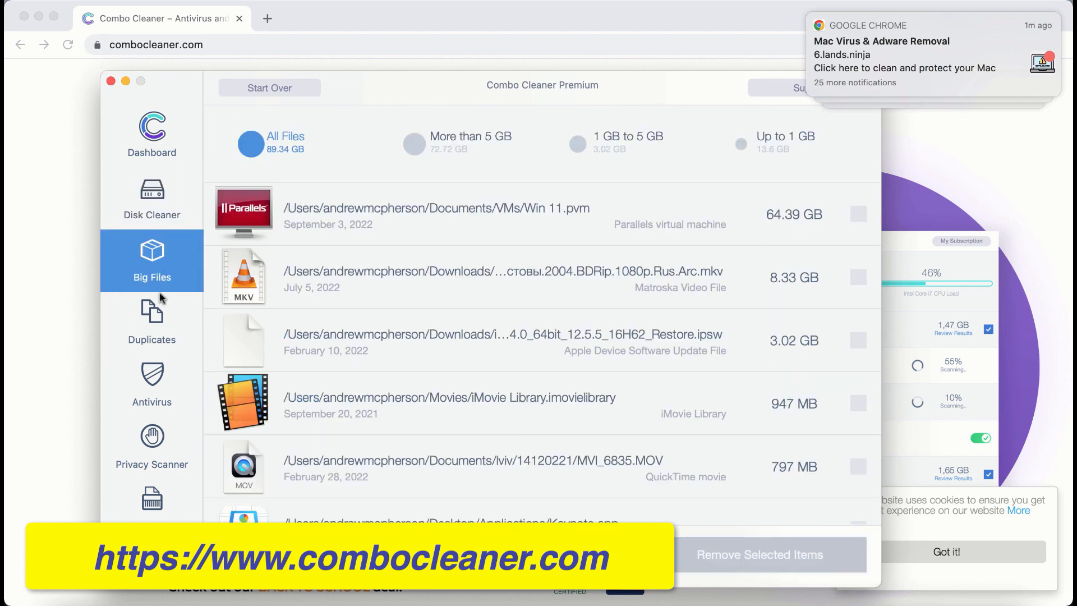
{"action": "left_click", "coordinate": [152, 199]}
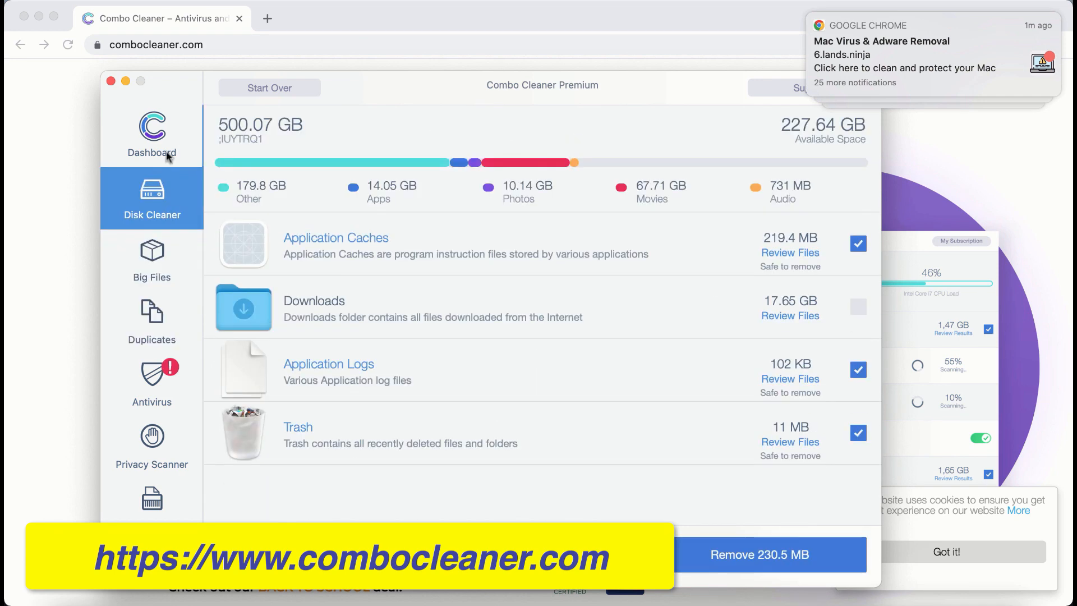
{"action": "left_click", "coordinate": [151, 135]}
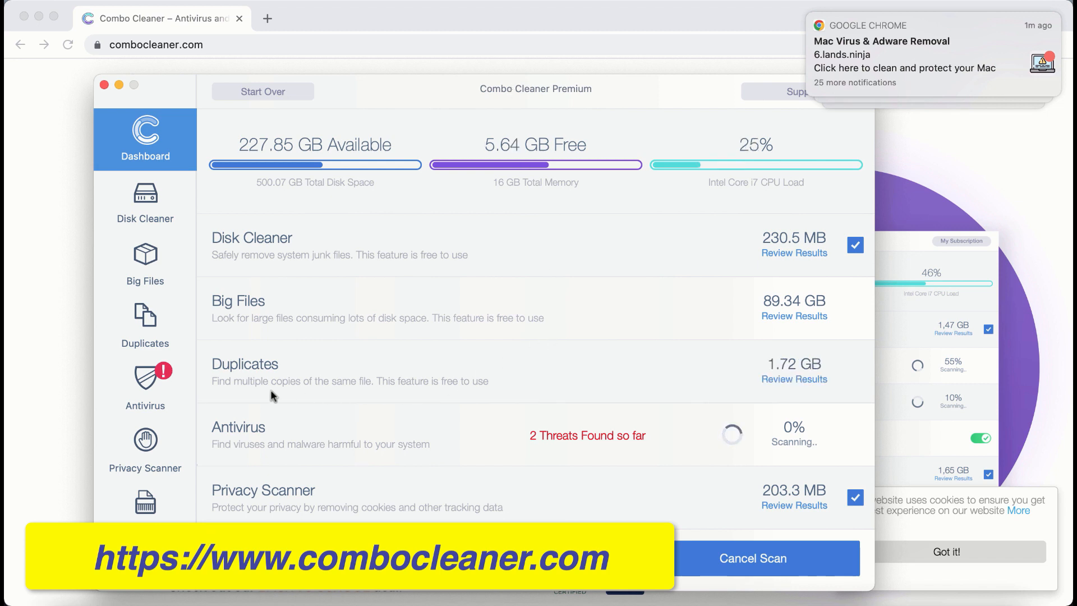
{"action": "left_click", "coordinate": [145, 382]}
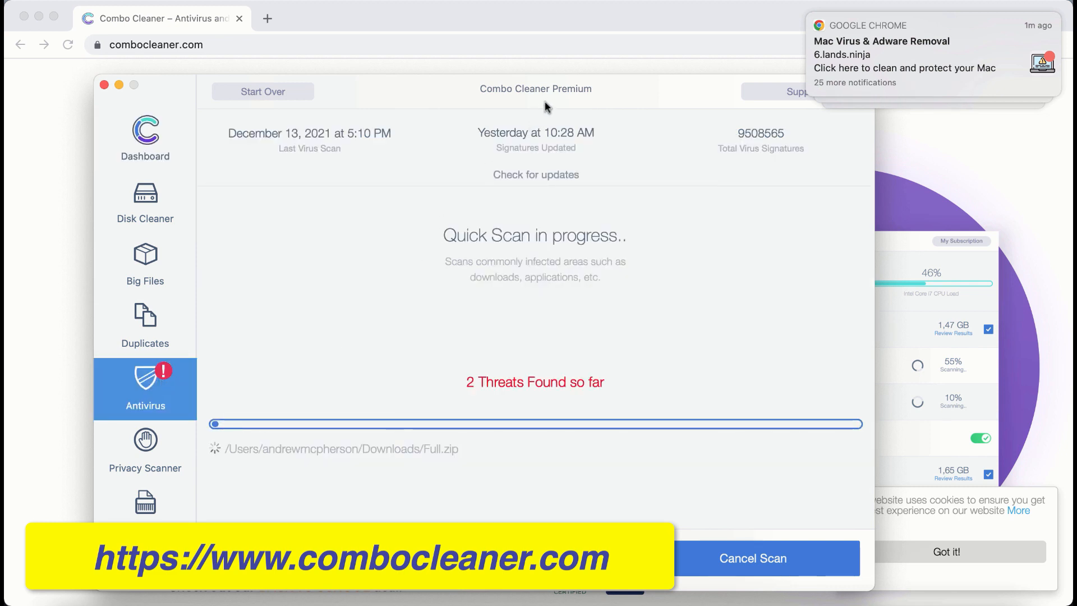